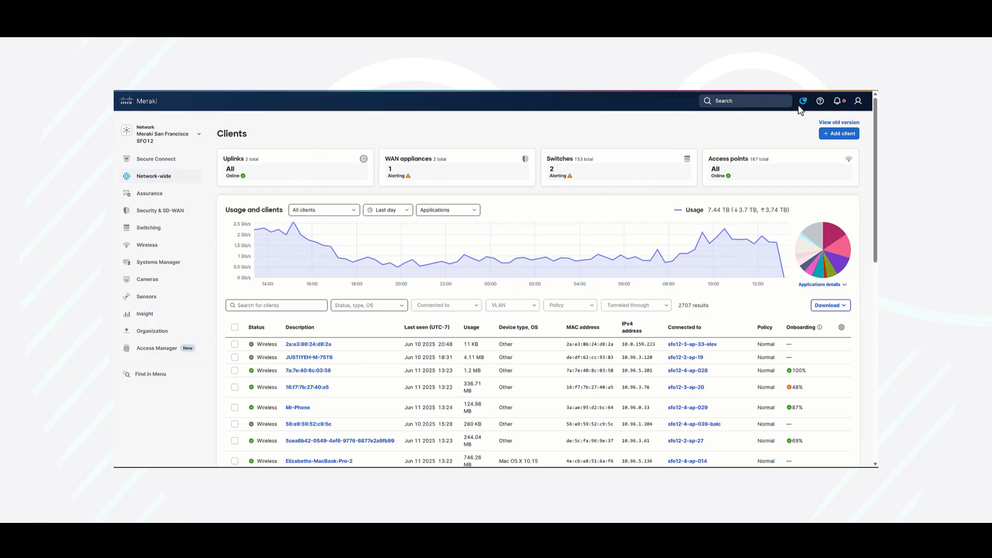
# Ask the AI Assistant whether any APs or networks have RF congestion or interference and read its impacted-AP report.
pyautogui.click(803, 100)
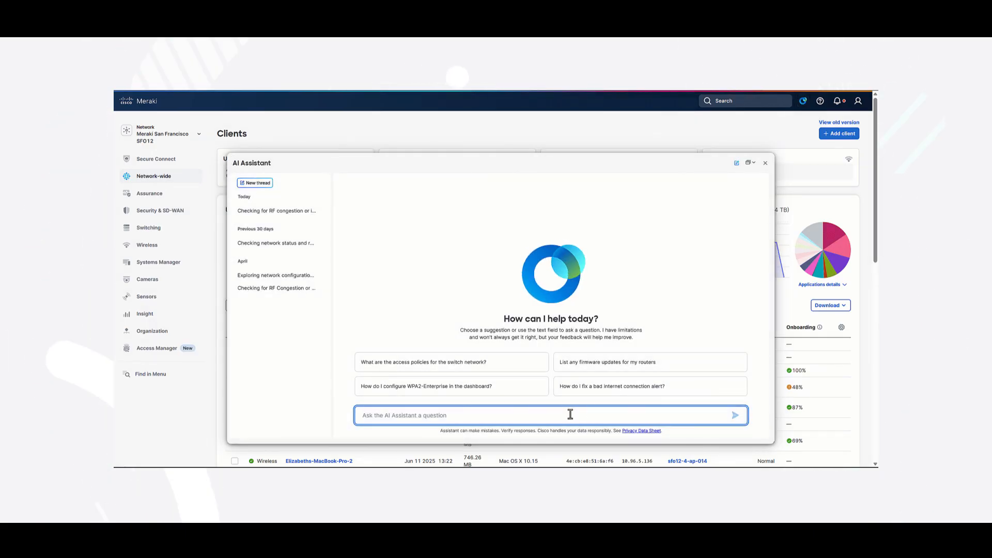
pyautogui.write('Are there any APs or networks currently experiencing RF congestion or interference issues?')
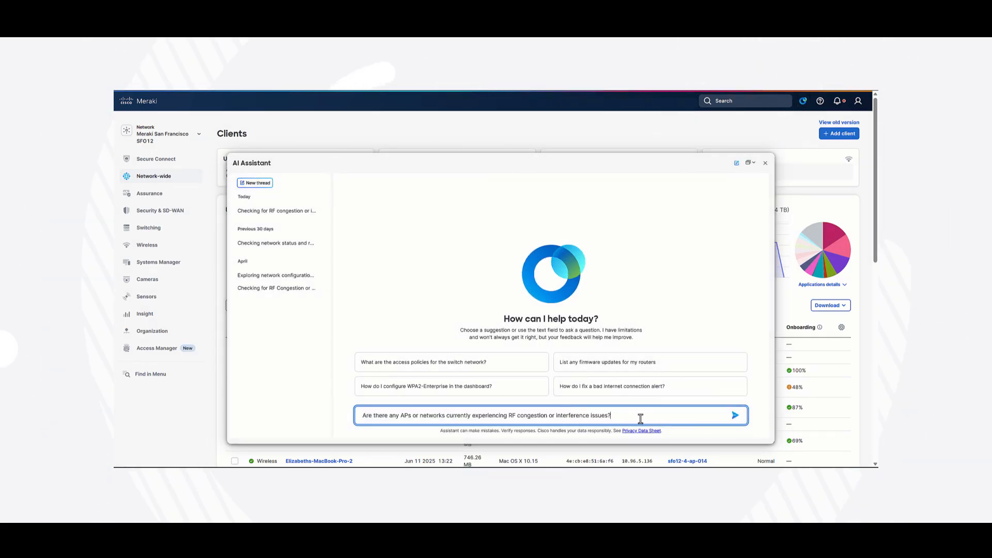
pyautogui.click(735, 415)
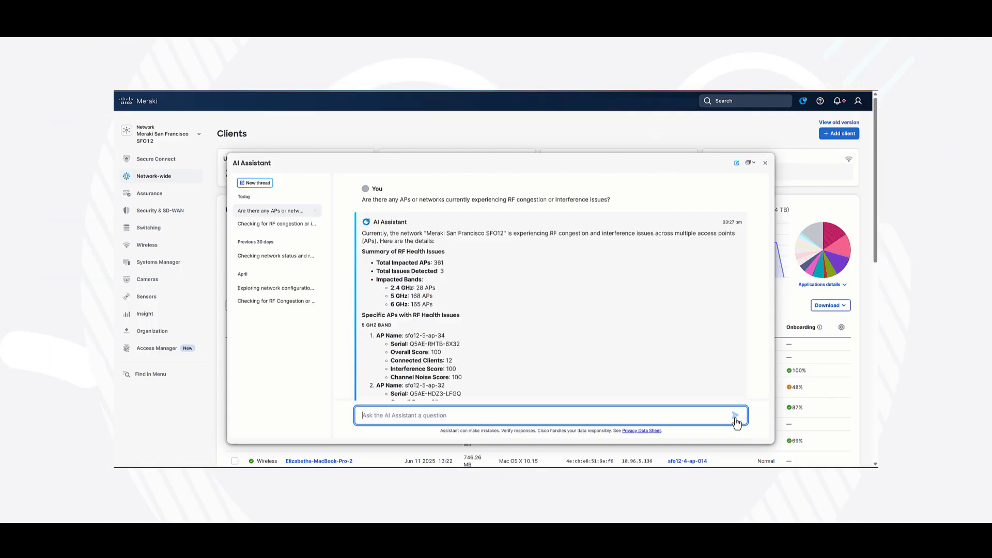
pyautogui.scroll(-3)
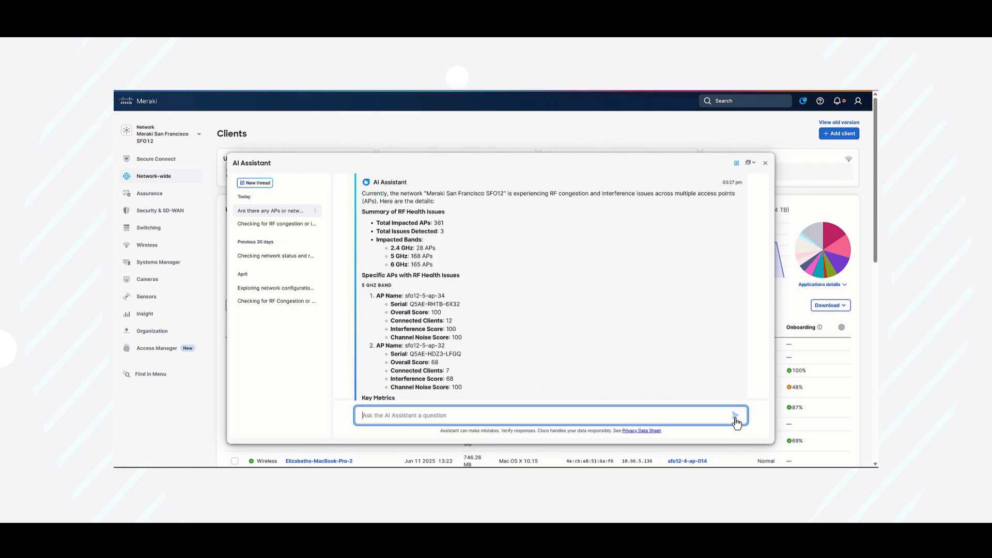
pyautogui.scroll(-3)
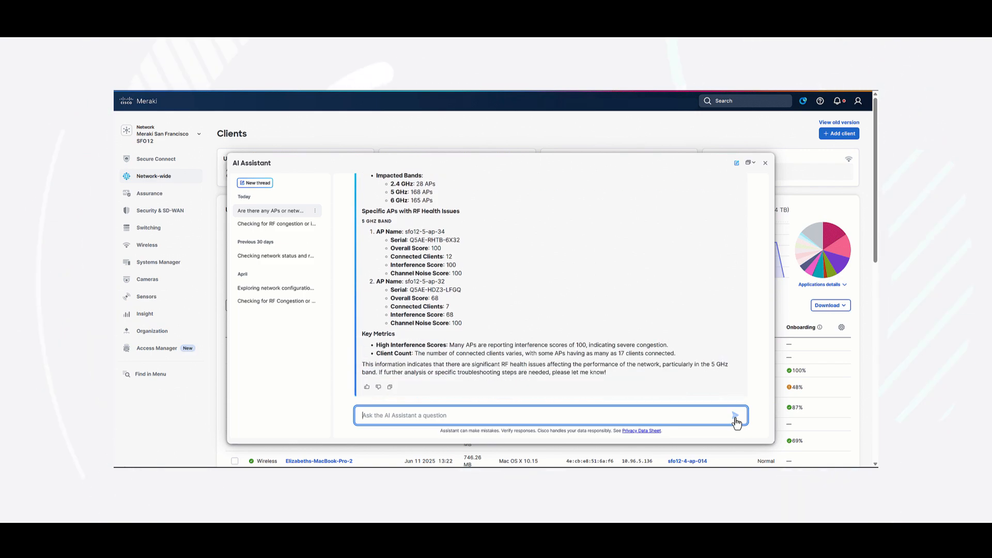
pyautogui.click(254, 183)
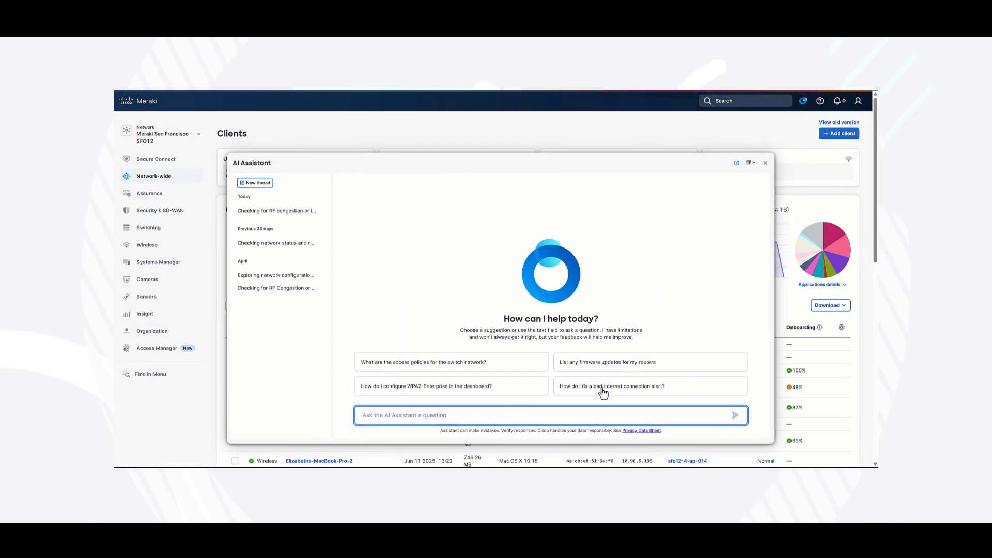
pyautogui.write('Are there any APs or networks currently experiencing RF congestion or interference issues?')
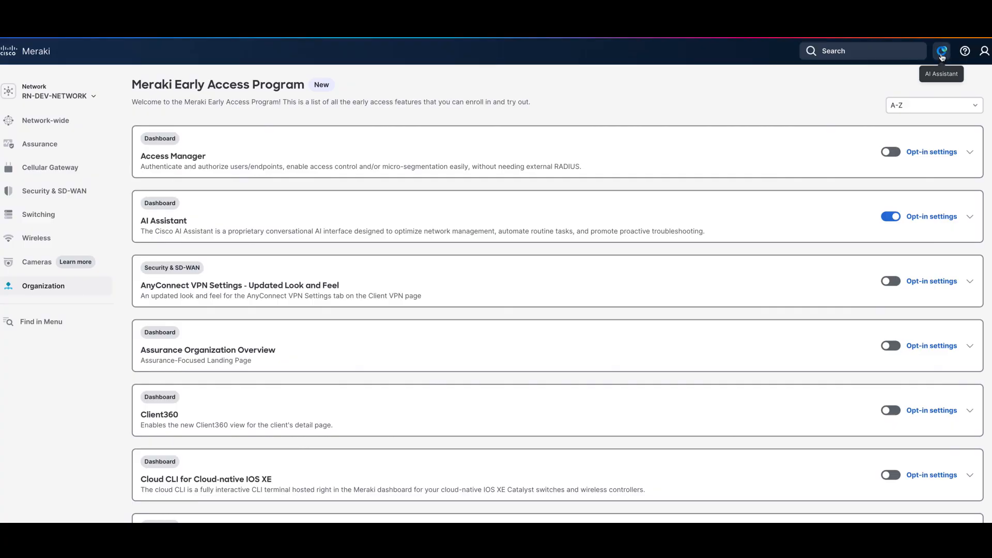
# Step through the AI Assistant welcome and privacy pages and launch the assistant.
pyautogui.click(944, 52)
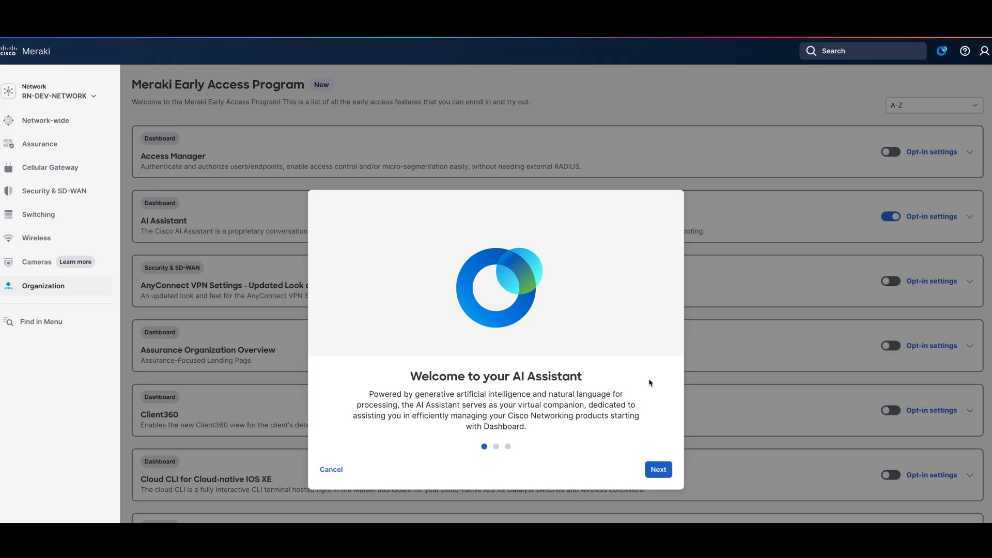
pyautogui.click(657, 469)
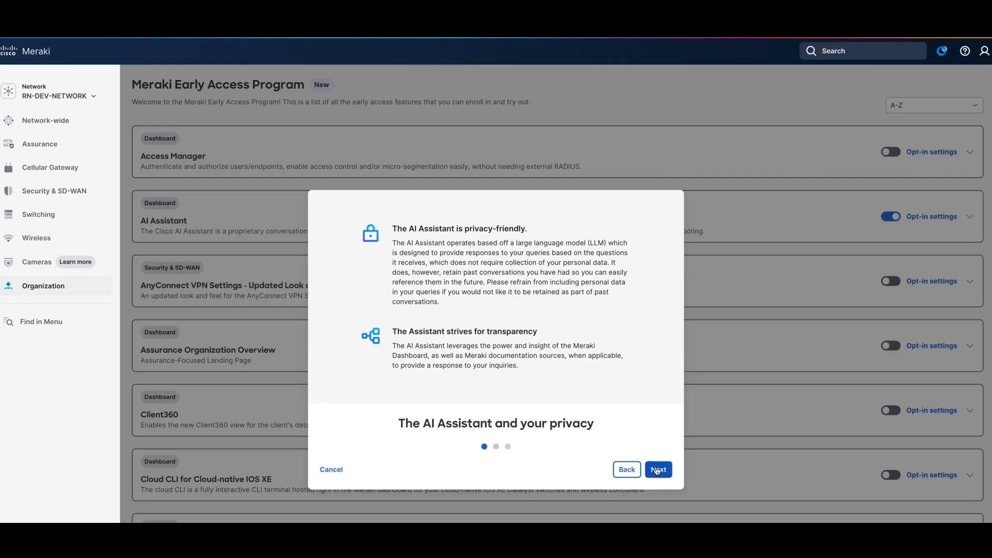
pyautogui.click(658, 469)
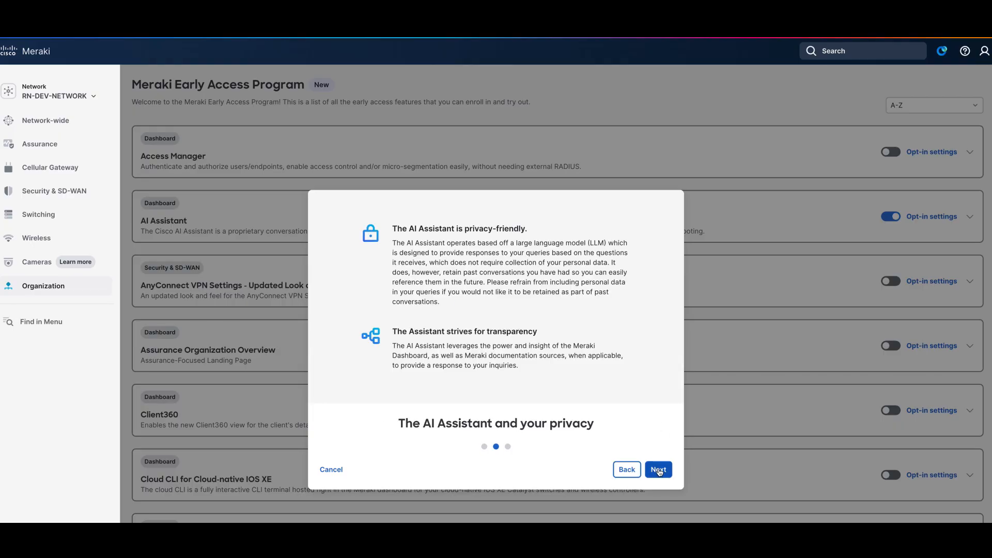
pyautogui.click(657, 469)
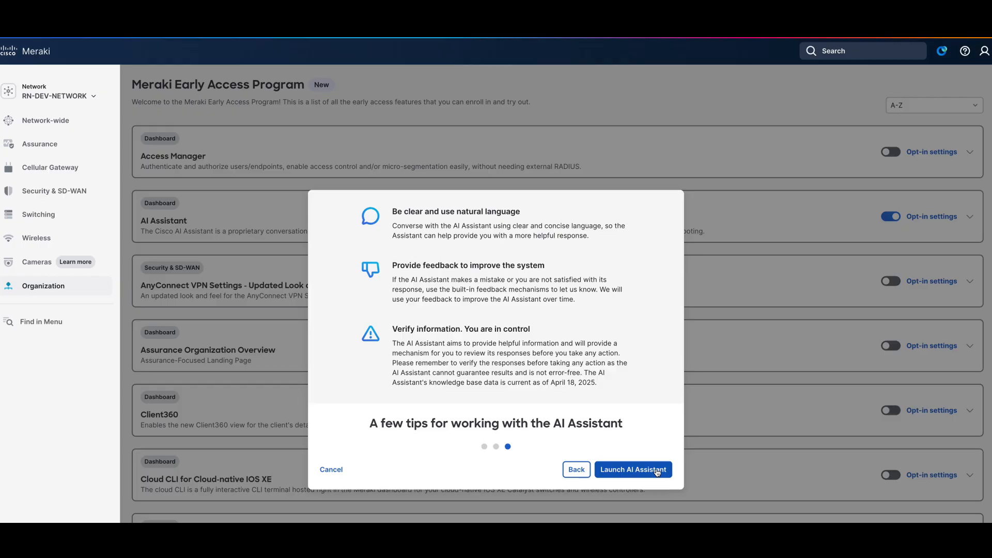
pyautogui.moveTo(627, 471)
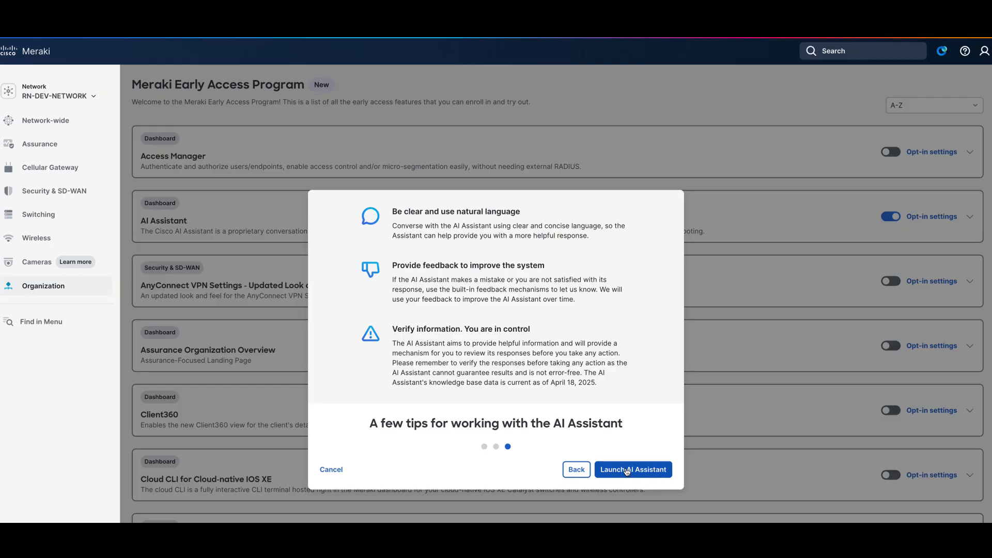
pyautogui.click(632, 469)
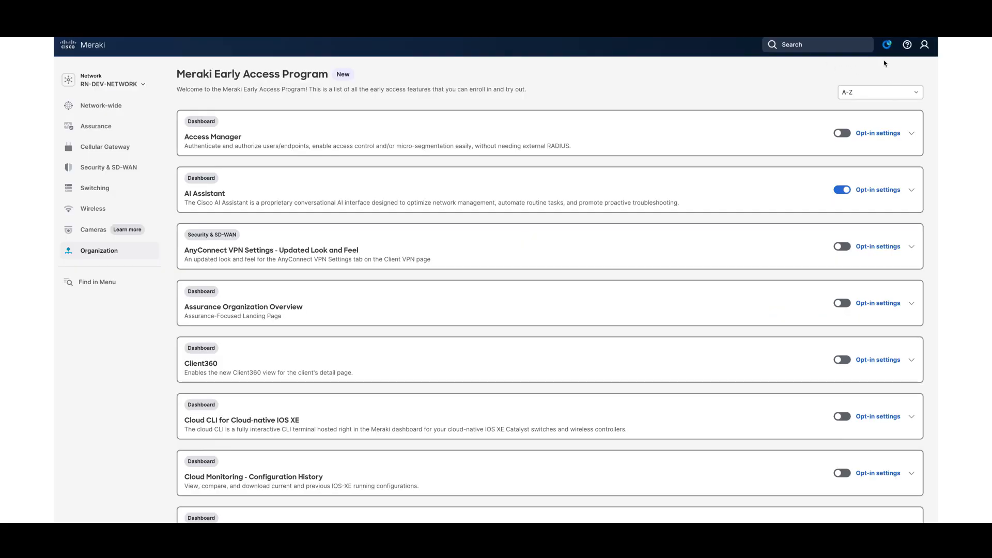
# Advance through the assistant's privacy and tips pages again and launch it.
pyautogui.click(886, 44)
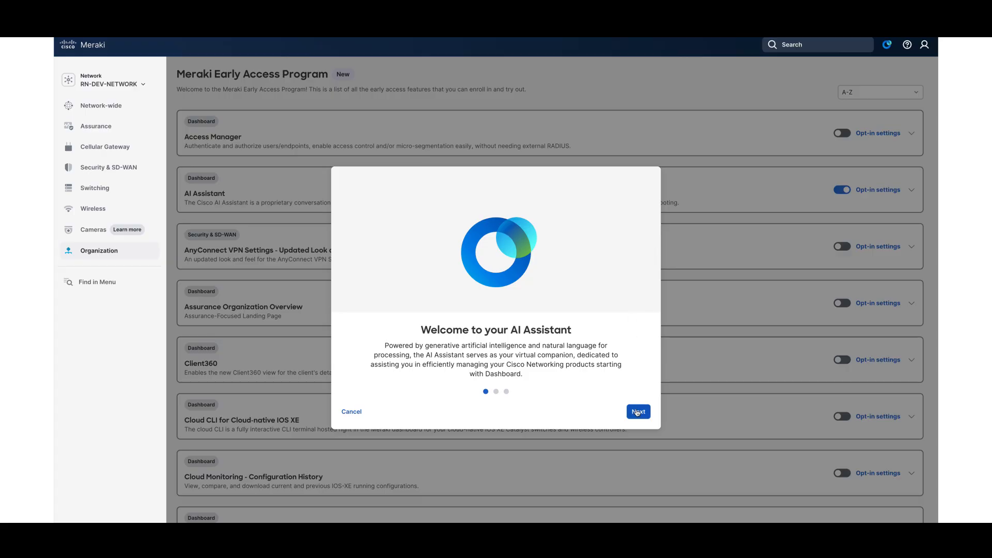
pyautogui.click(637, 411)
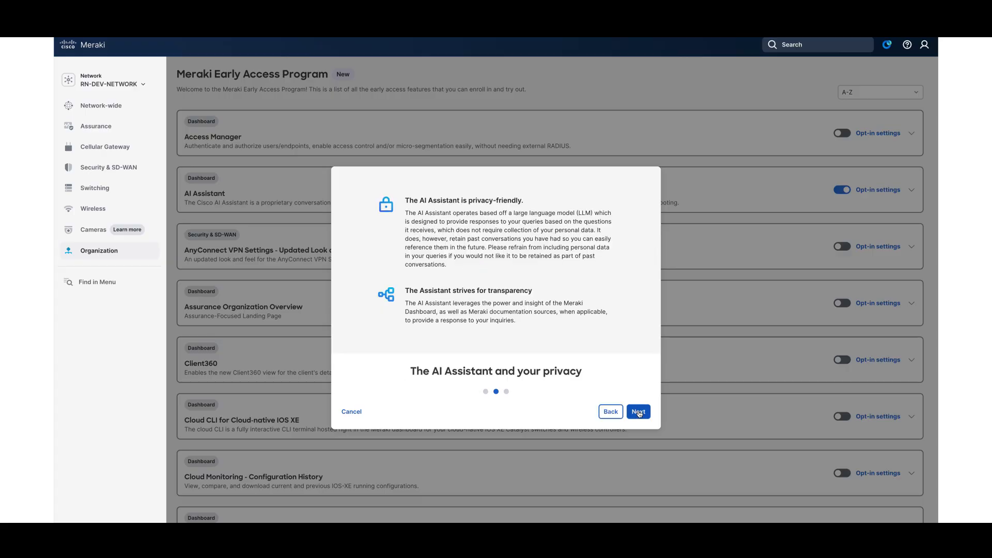
pyautogui.click(638, 411)
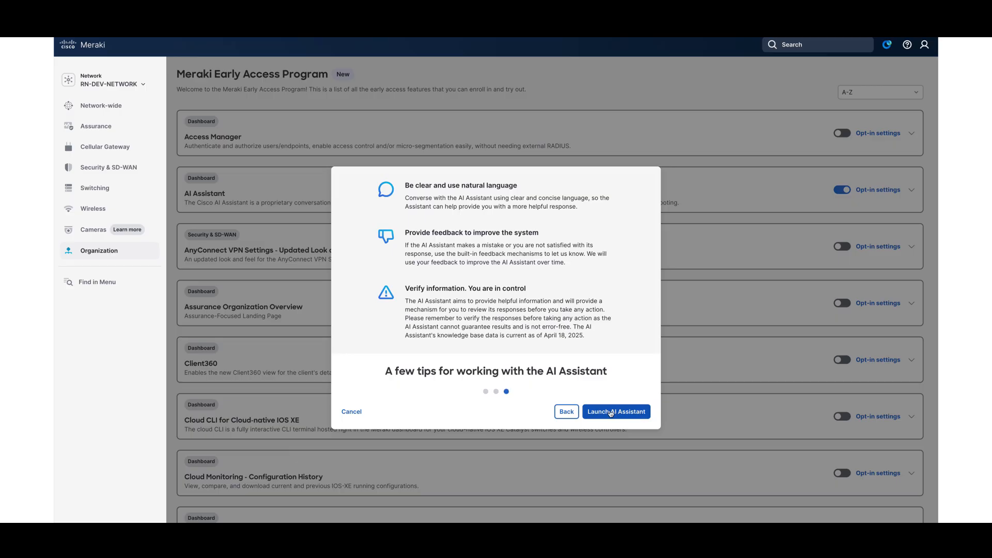
pyautogui.click(616, 411)
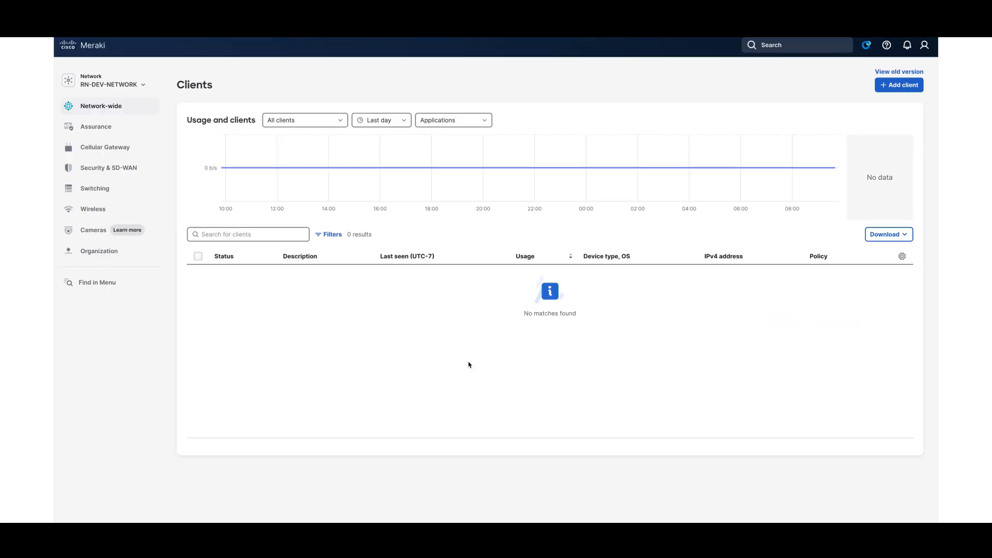
# Reach the Early Access program page from the Organization menu under Configure.
pyautogui.click(99, 250)
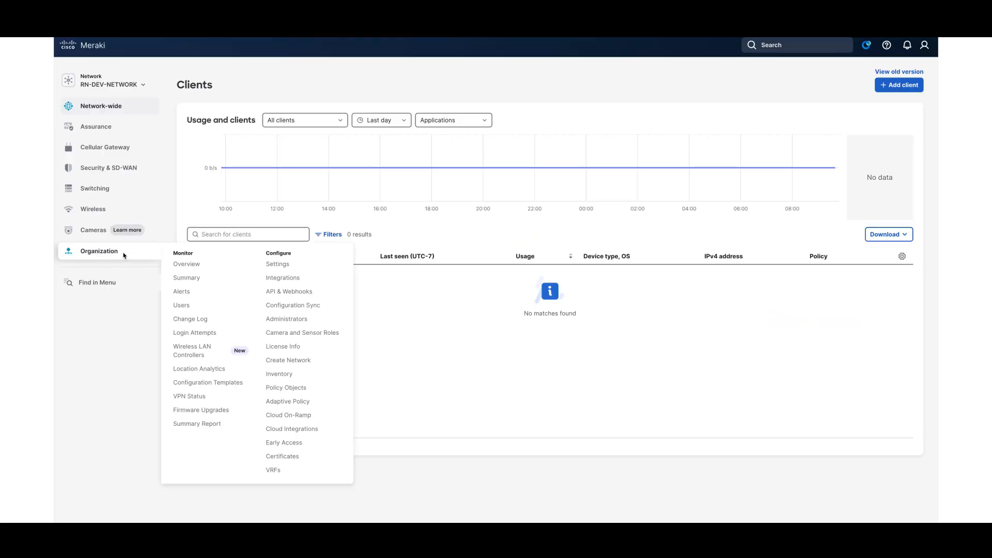
pyautogui.moveTo(283, 442)
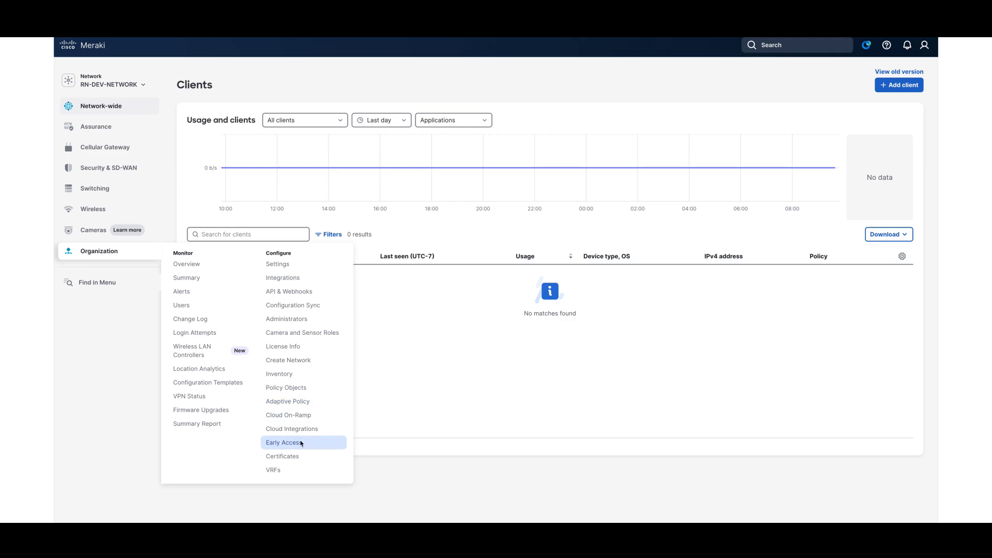
pyautogui.moveTo(294, 444)
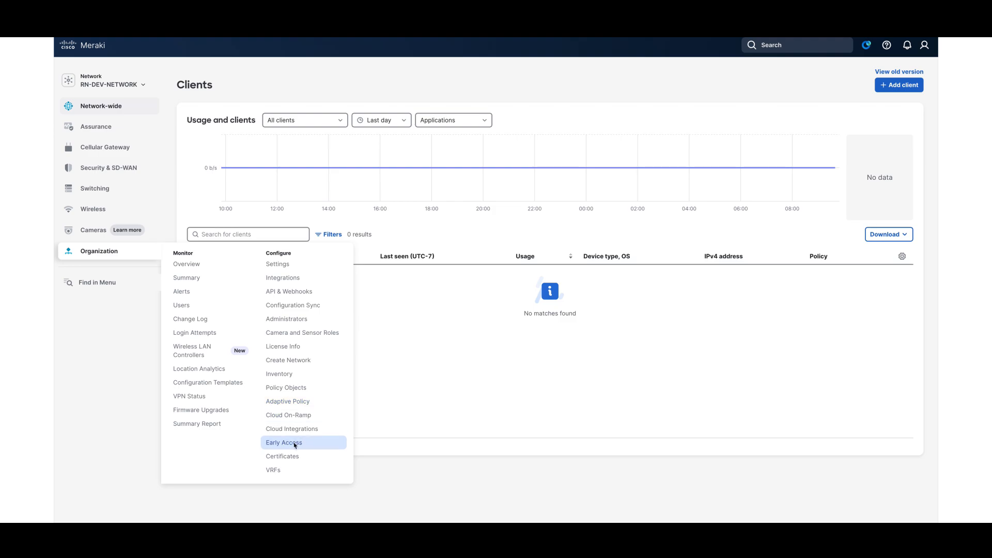
pyautogui.click(283, 443)
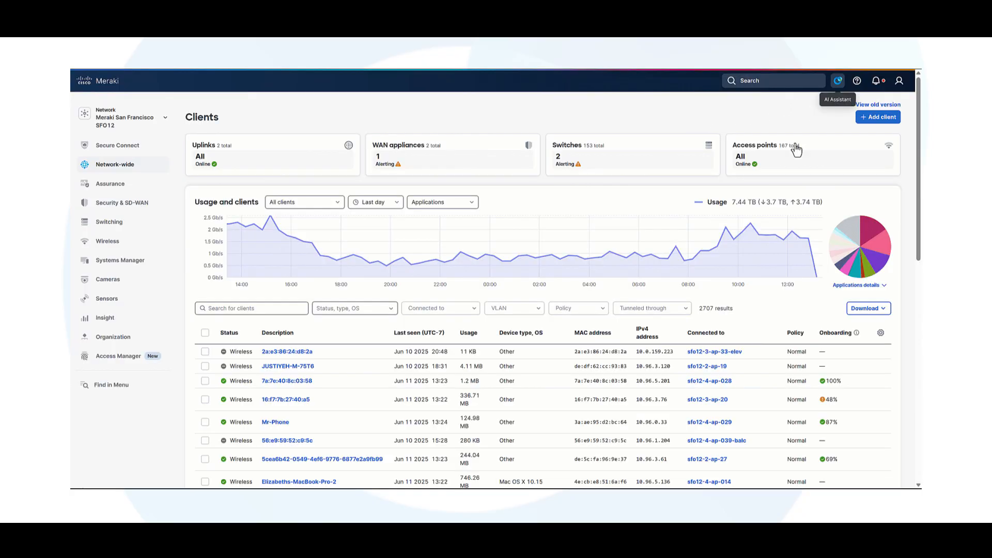
# Ask the assistant about RF congestion, review its report of 361 impacted APs, then close the panel.
pyautogui.click(837, 81)
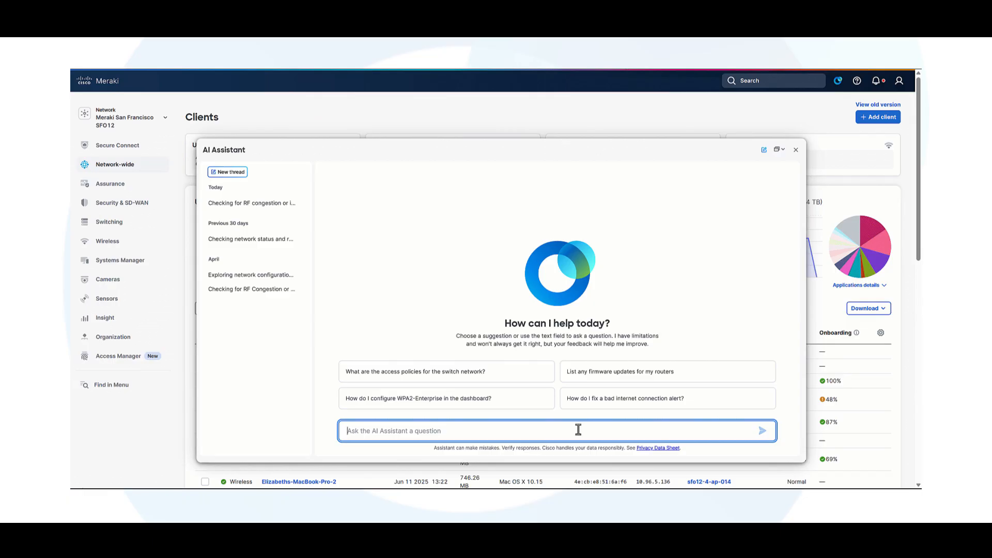
pyautogui.write('Are there any APs or networks currently experiencing RF congestion or interference issues?')
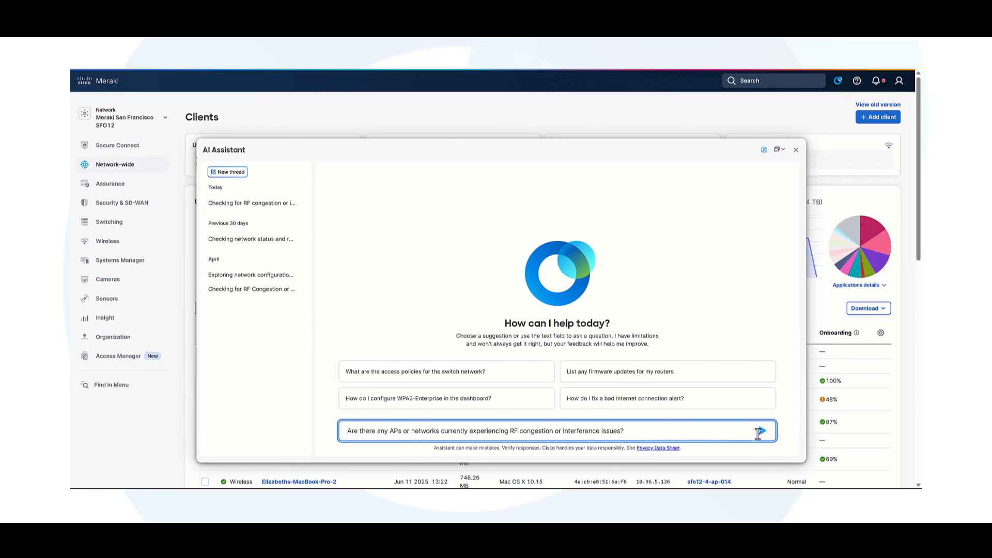
pyautogui.click(759, 430)
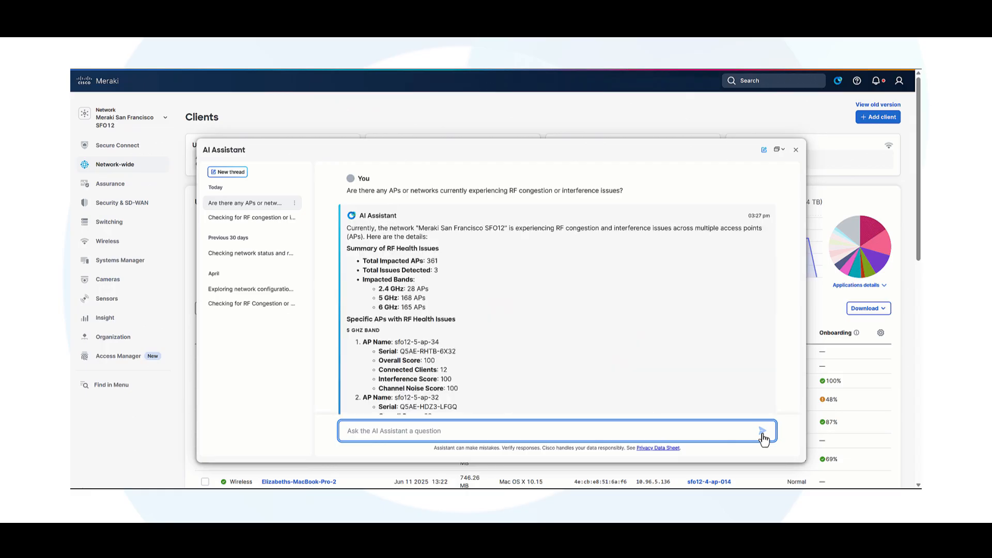
pyautogui.scroll(-3)
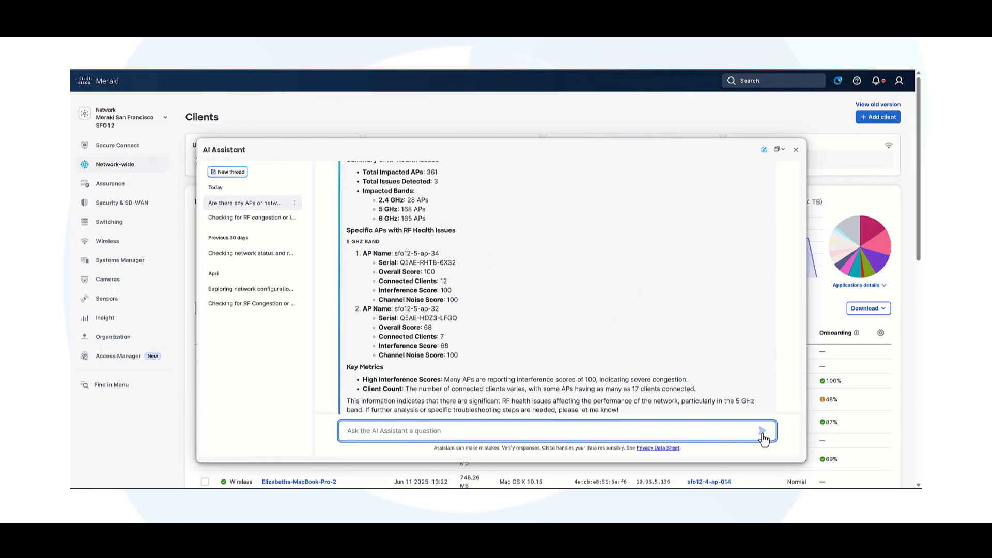
pyautogui.click(795, 150)
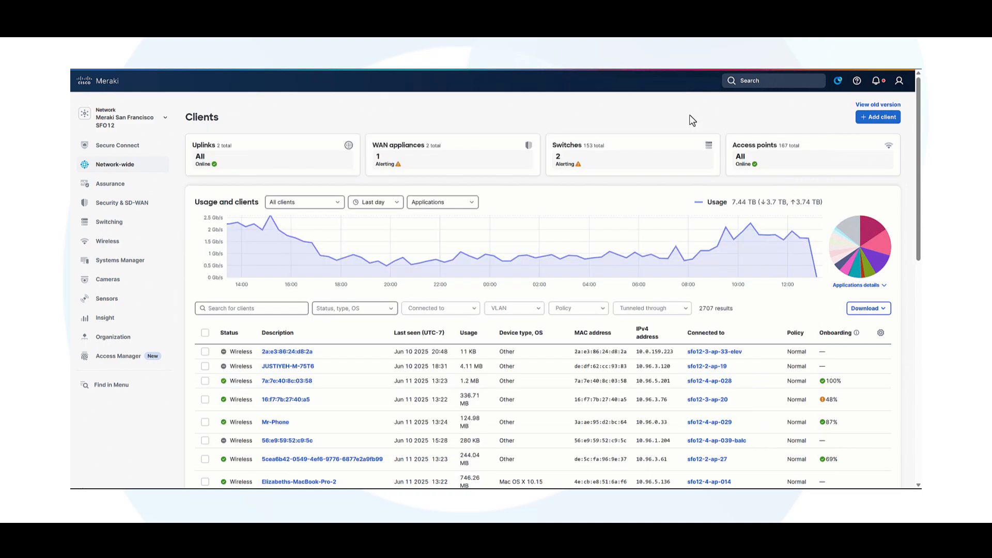
pyautogui.click(837, 80)
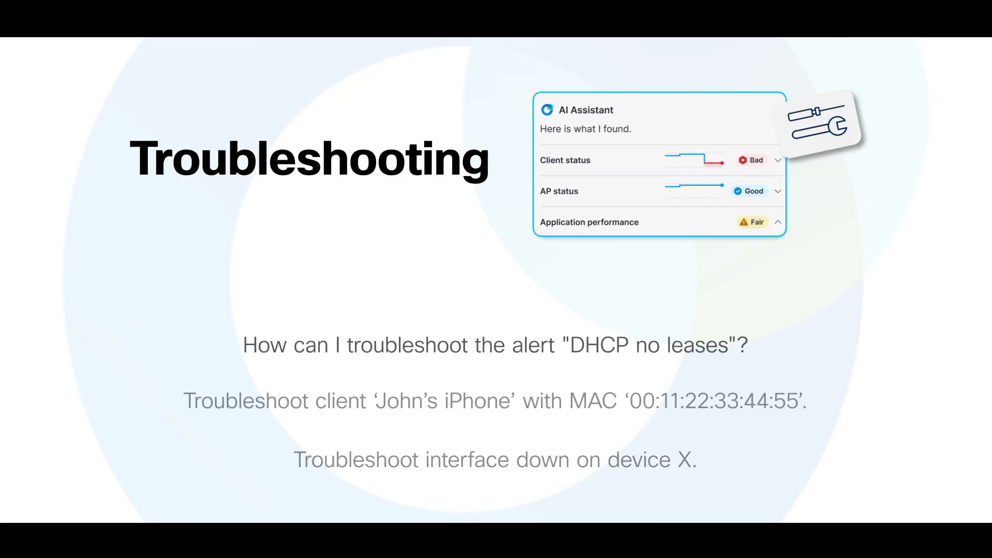
pyautogui.click(151, 146)
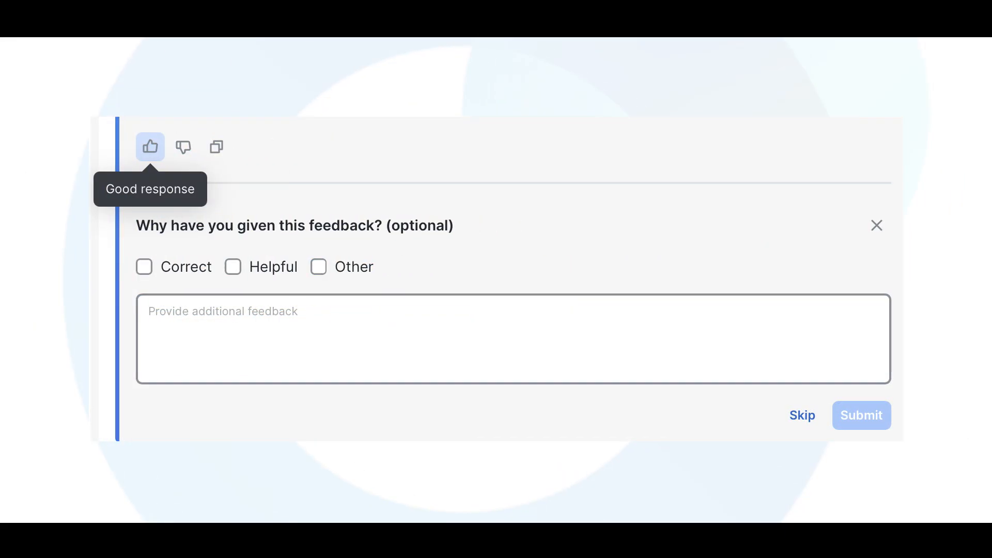